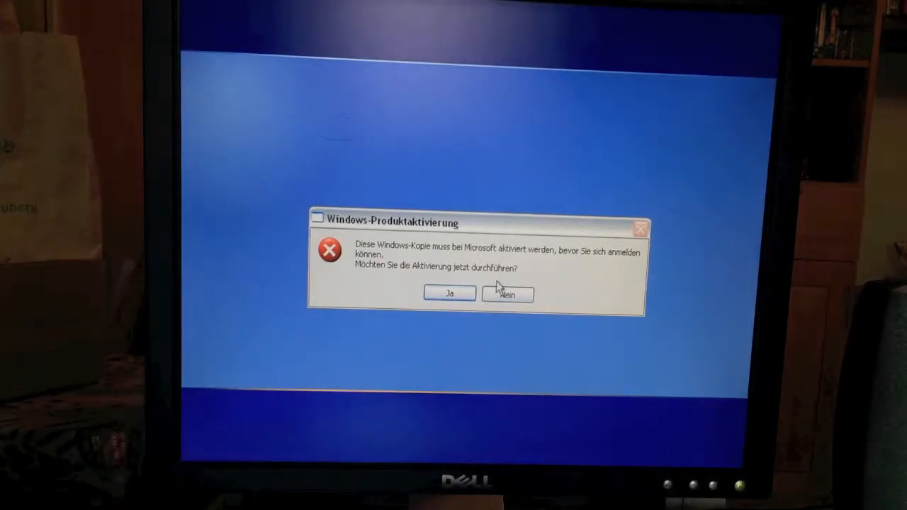
Step: Defer Windows XP activation with 'Später erinnern', then accept activation again at logon
{"action": "left_click", "coordinate": [507, 294]}
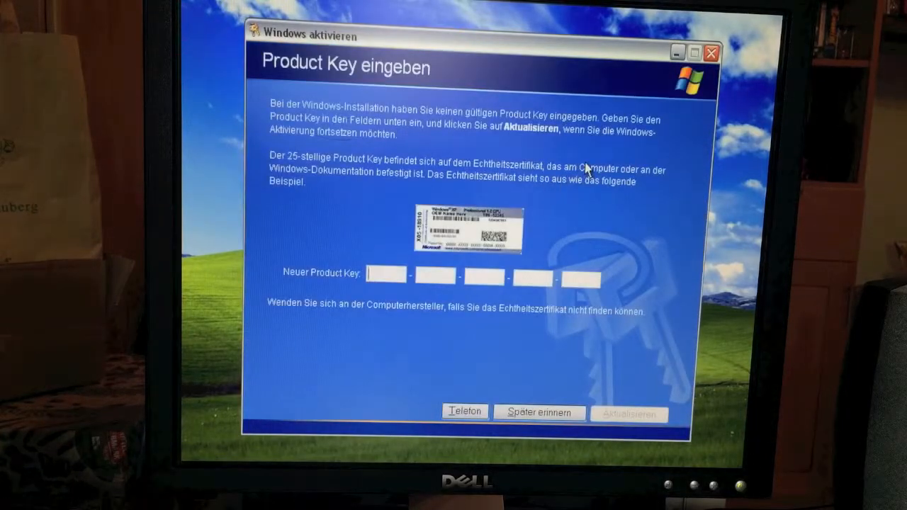
{"action": "left_click", "coordinate": [539, 413]}
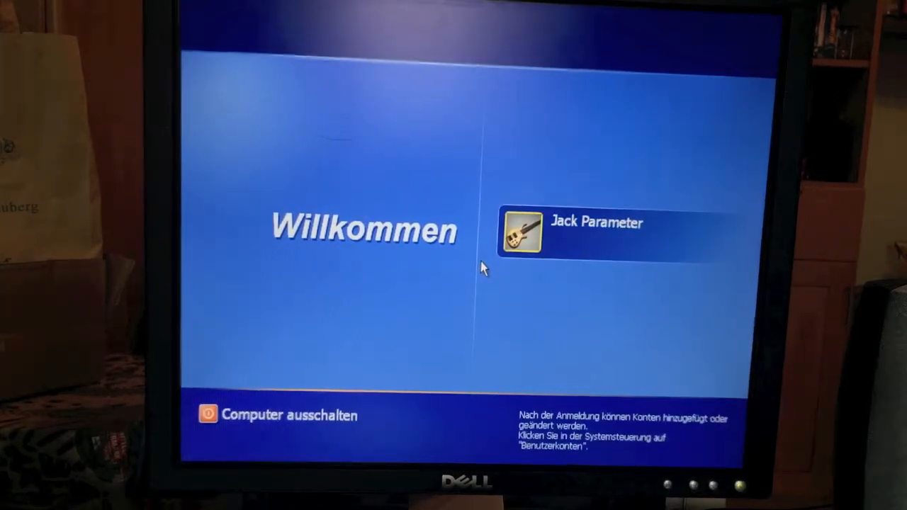
{"action": "mouse_move", "coordinate": [364, 371]}
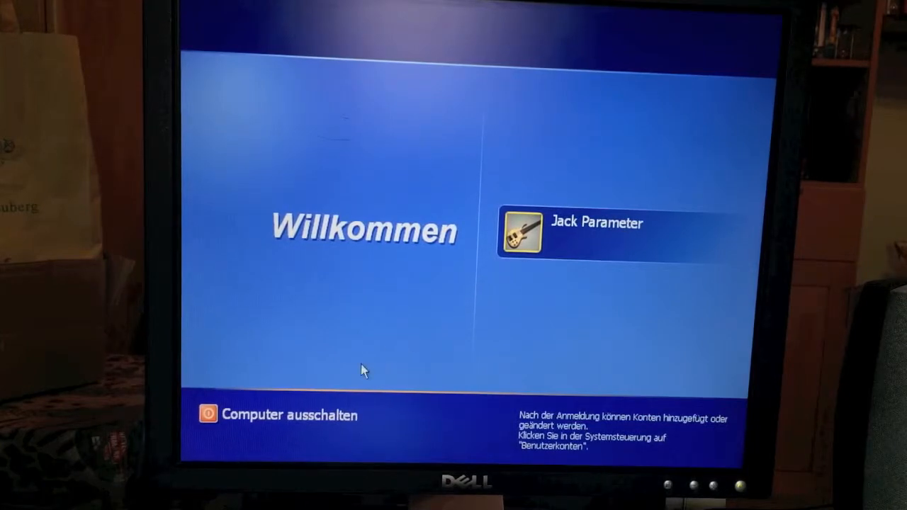
{"action": "mouse_move", "coordinate": [313, 411]}
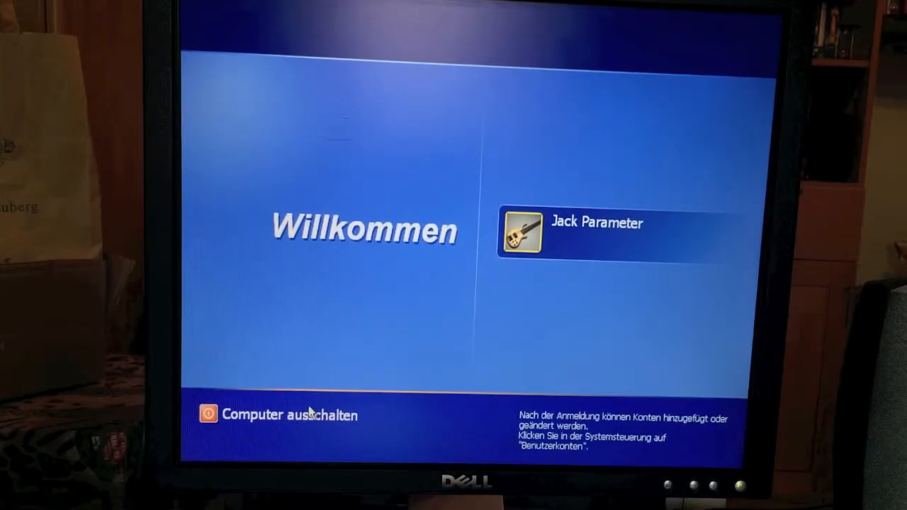
{"action": "mouse_move", "coordinate": [453, 320]}
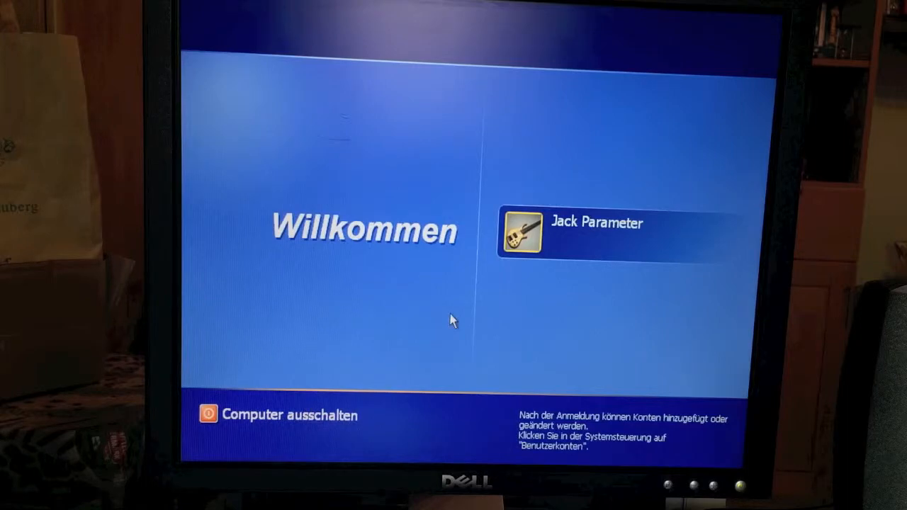
{"action": "mouse_move", "coordinate": [500, 280]}
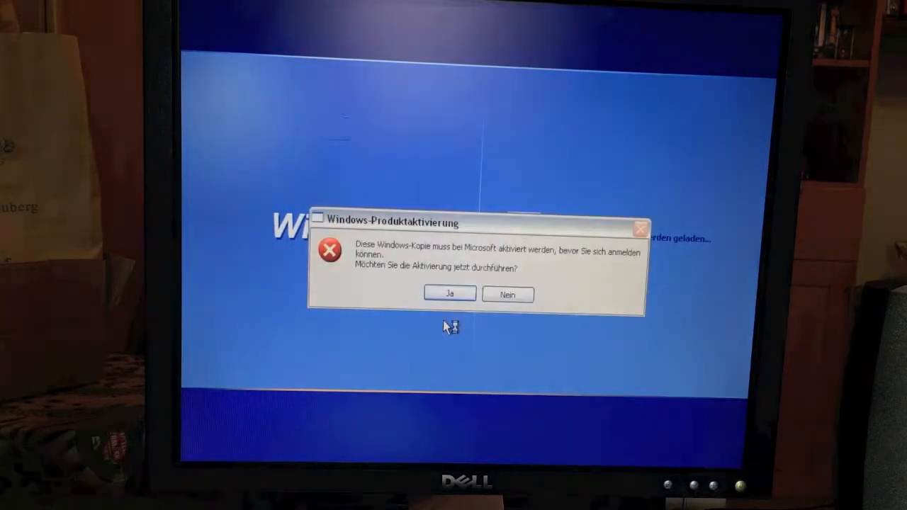
{"action": "left_click", "coordinate": [507, 294]}
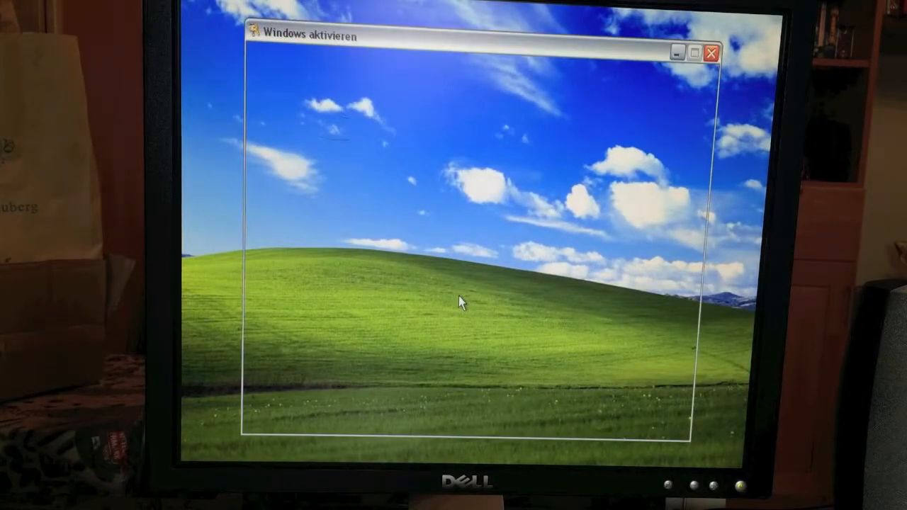
{"action": "mouse_move", "coordinate": [571, 146]}
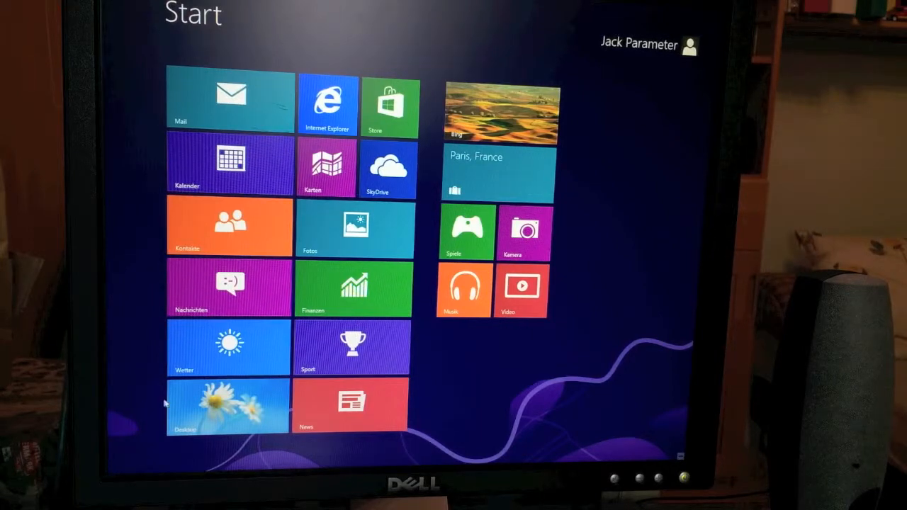
Step: From the desktop, join the ILOVETHISMODEM Wi-Fi network by submitting its security key
{"action": "left_click", "coordinate": [229, 407]}
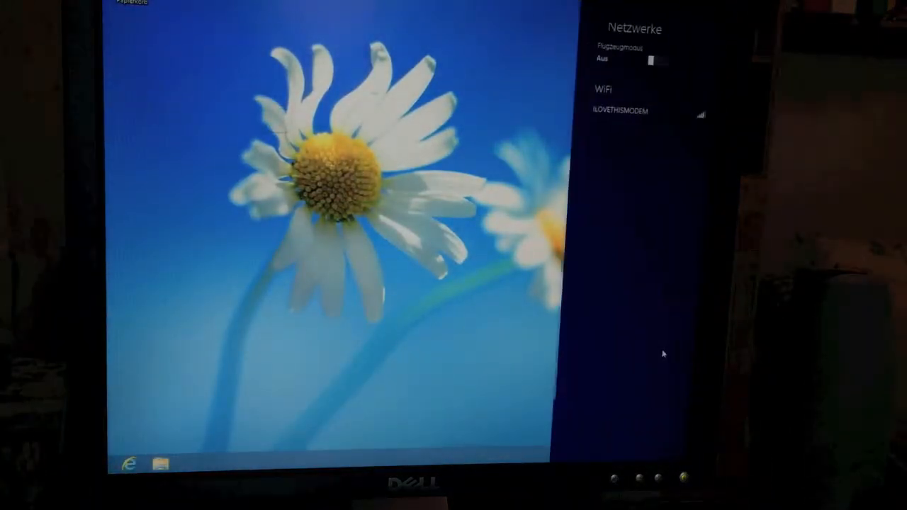
{"action": "left_click", "coordinate": [620, 110]}
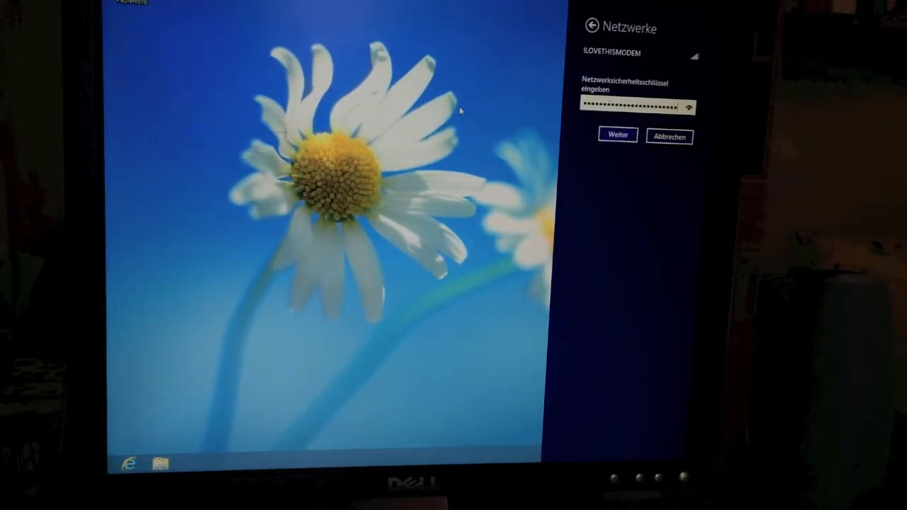
{"action": "left_click", "coordinate": [616, 134]}
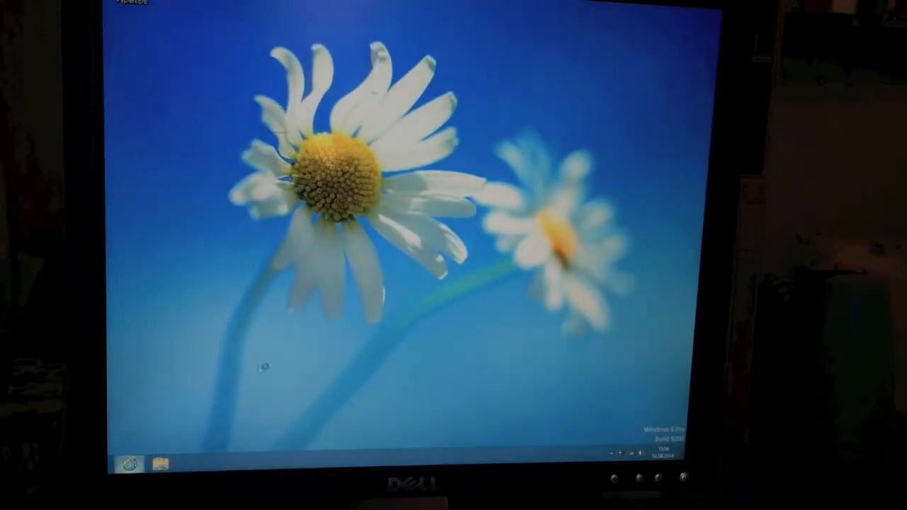
Step: Load the MSN Austria homepage in Internet Explorer, then open the File Explorer Libraries window
{"action": "left_click", "coordinate": [130, 464]}
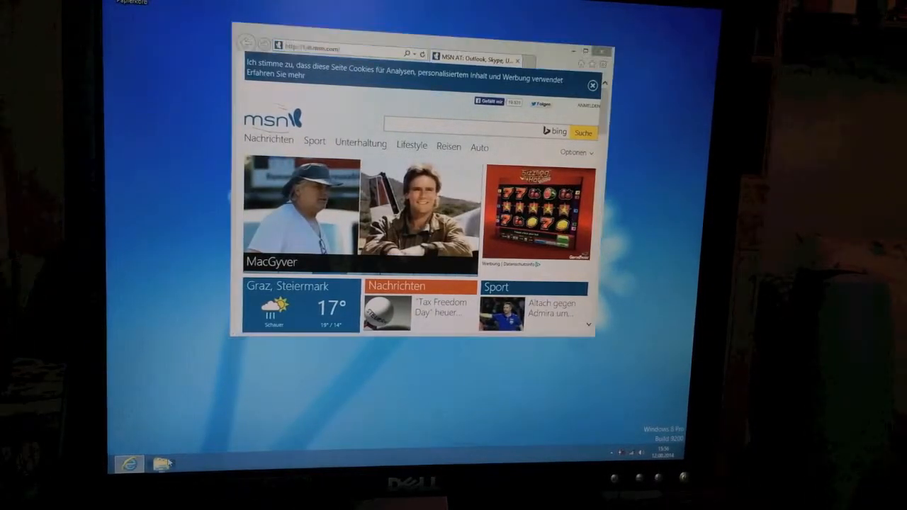
{"action": "left_click", "coordinate": [161, 464]}
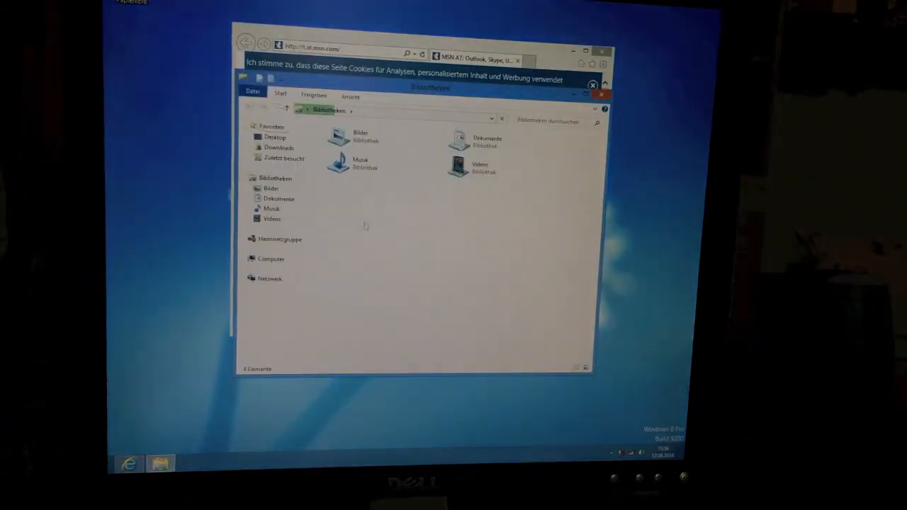
Step: Open the Computer's System properties from File Explorer, then open Device Manager
{"action": "left_click", "coordinate": [271, 259]}
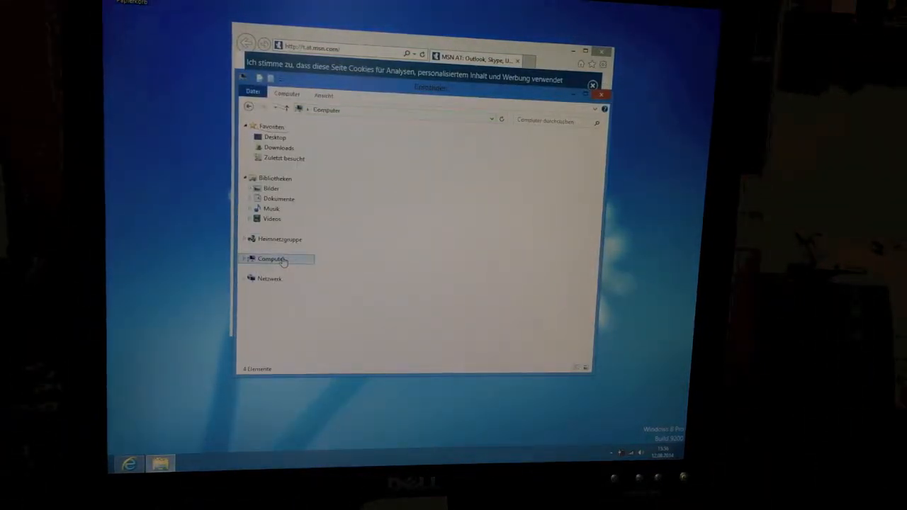
{"action": "left_click", "coordinate": [271, 259]}
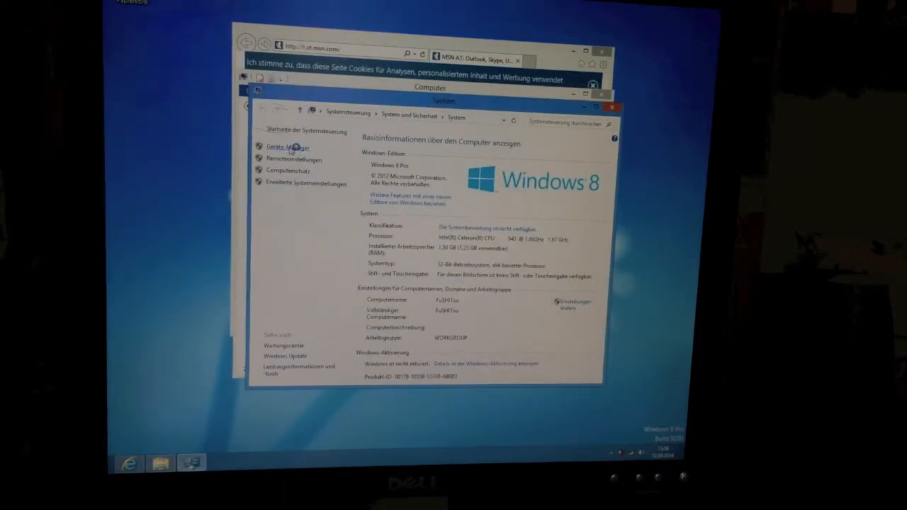
{"action": "left_click", "coordinate": [287, 147]}
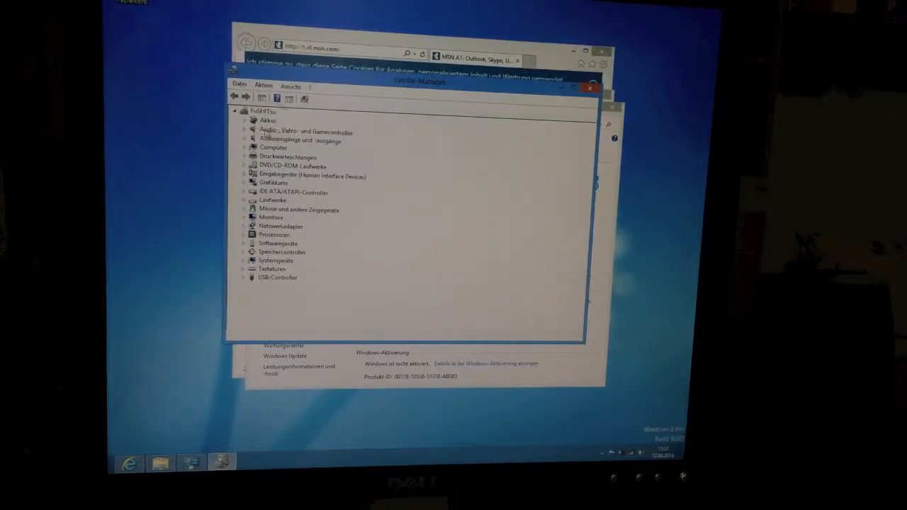
Step: Expand the audio controllers and Monitors categories to inspect the sound device and PnP-Monitor (Standard)
{"action": "left_click", "coordinate": [244, 132]}
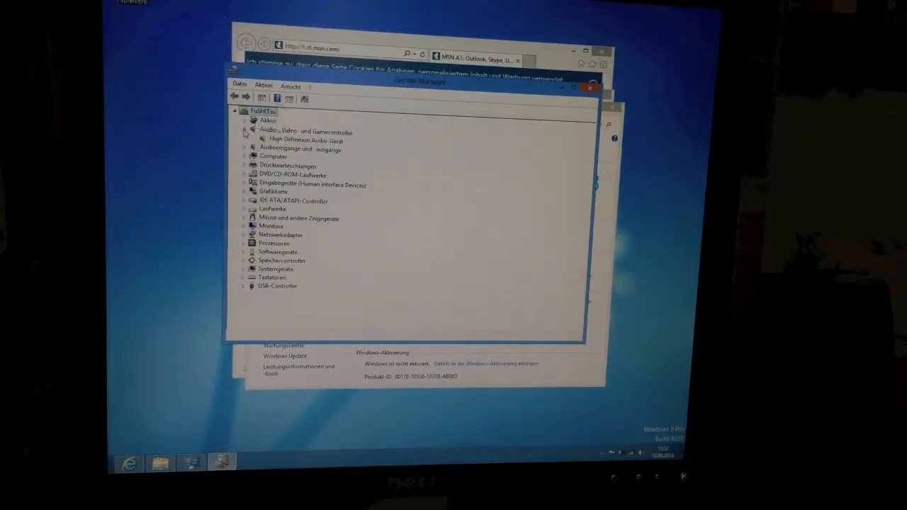
{"action": "left_click", "coordinate": [245, 132]}
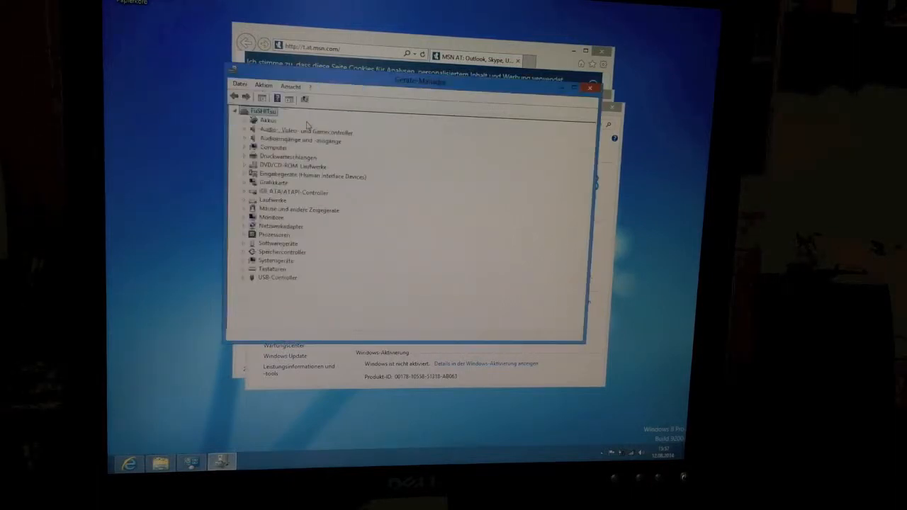
{"action": "left_click", "coordinate": [244, 132]}
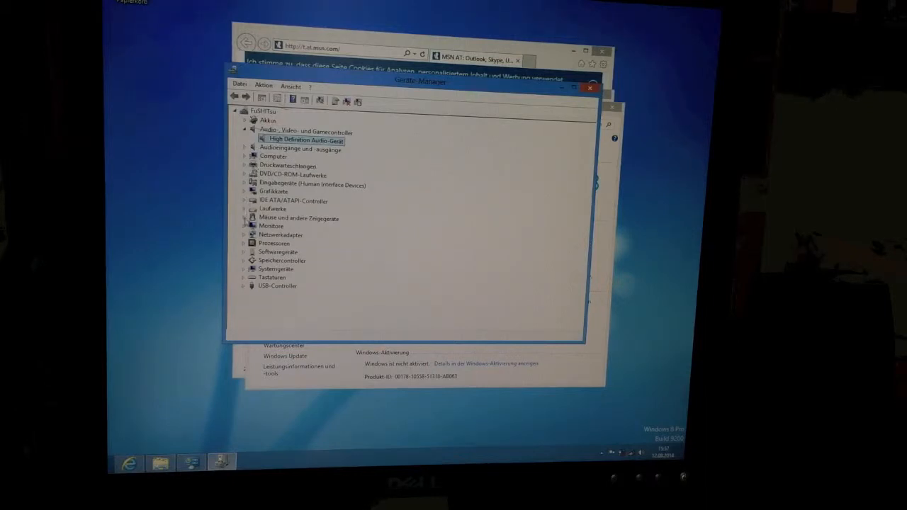
{"action": "left_click", "coordinate": [244, 226]}
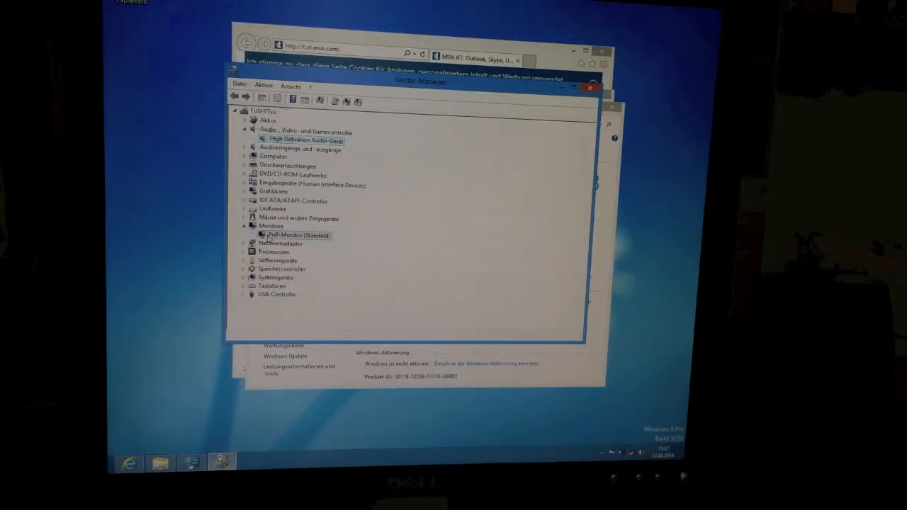
{"action": "left_click", "coordinate": [293, 235]}
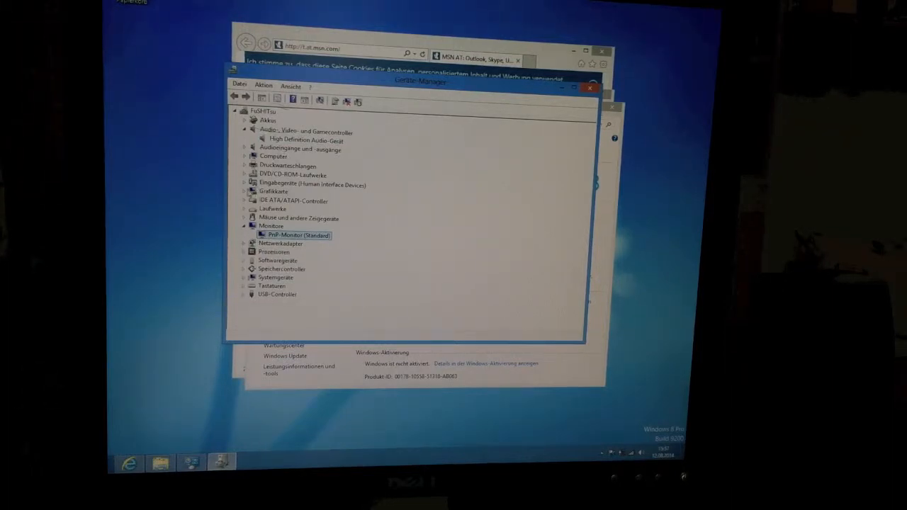
Step: Review the Microsoft Basic Display Adapter's driver details, then start searching for Windows updates
{"action": "left_click", "coordinate": [245, 191]}
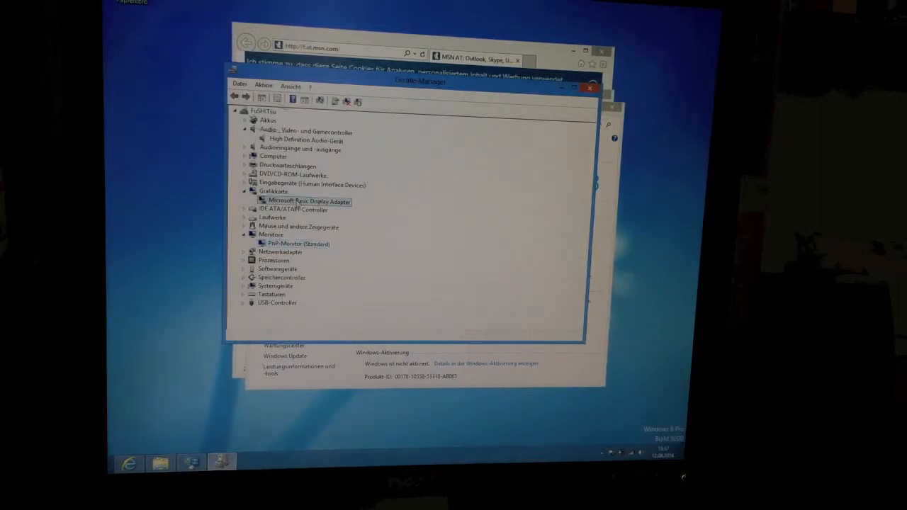
{"action": "double_click", "coordinate": [306, 202]}
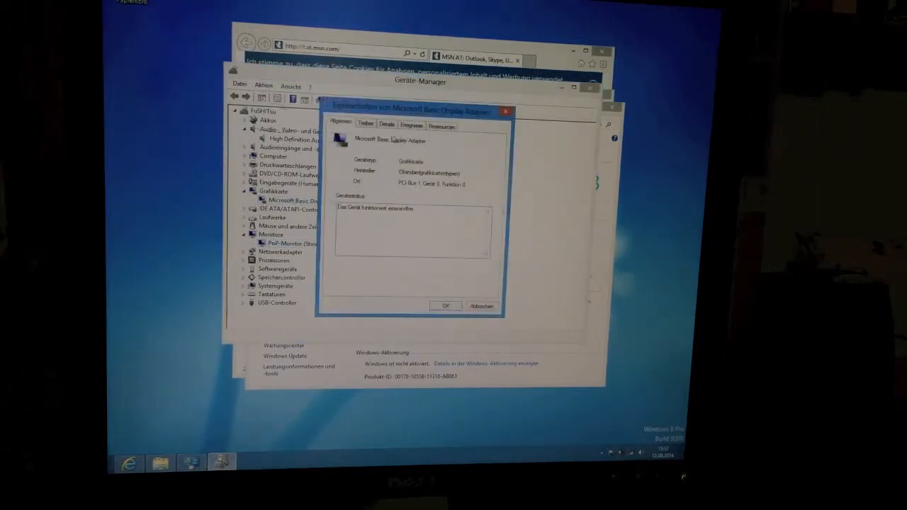
{"action": "left_click", "coordinate": [365, 123]}
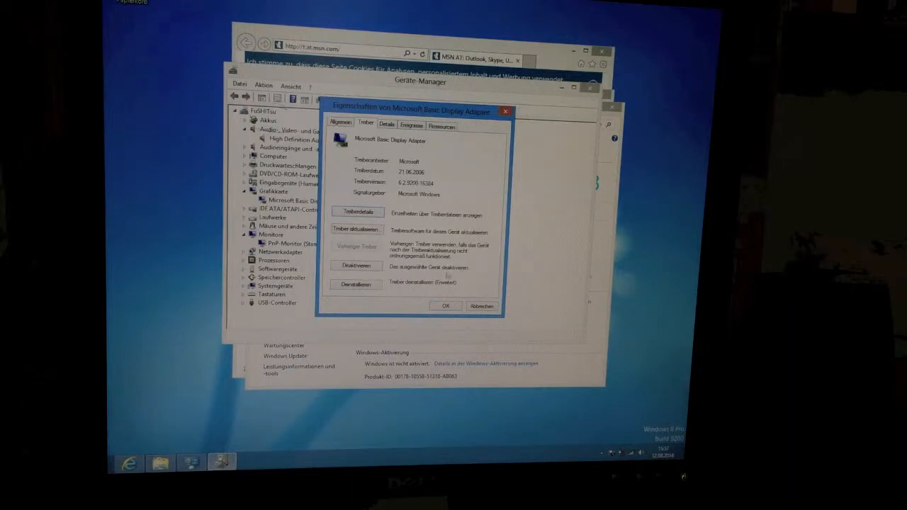
{"action": "left_click", "coordinate": [446, 305]}
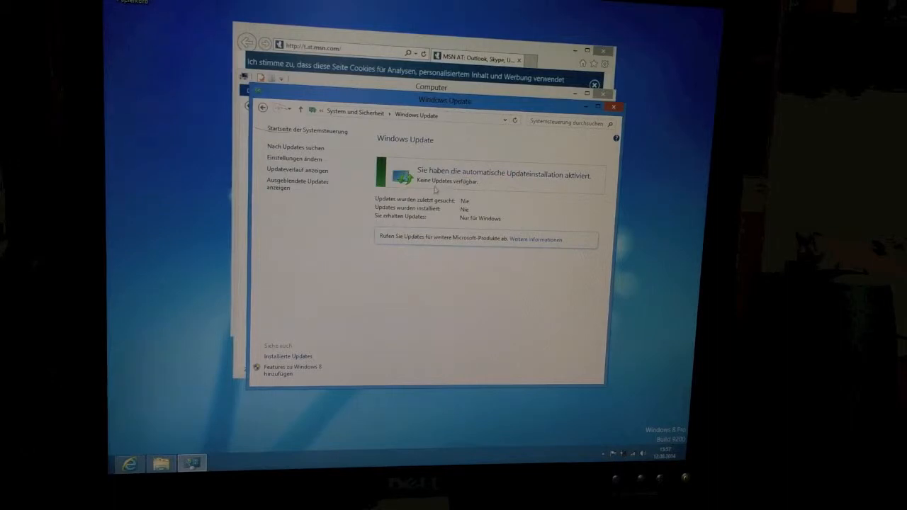
{"action": "left_click", "coordinate": [295, 147]}
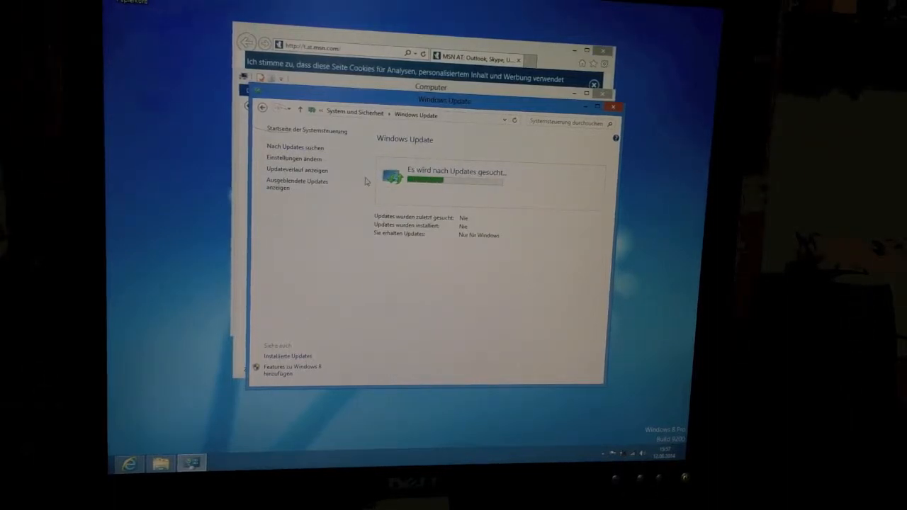